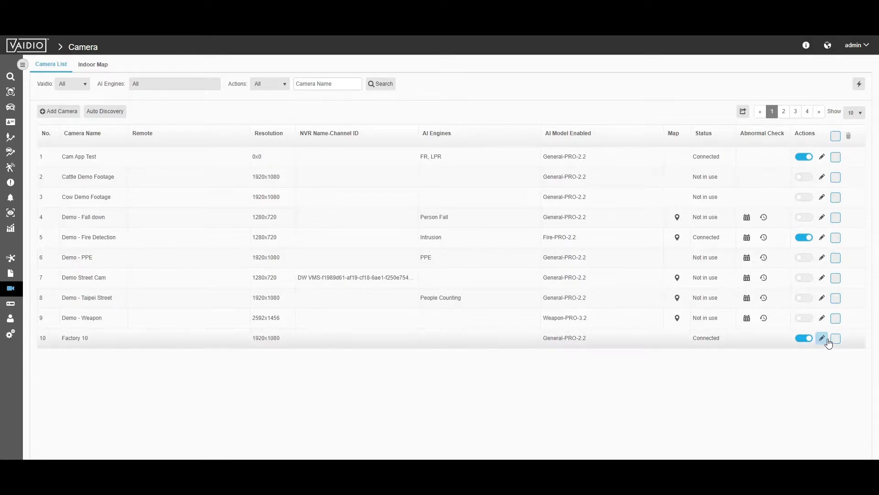
Open the Edit Camera form for the Factory 10 camera from the Camera List
click(822, 338)
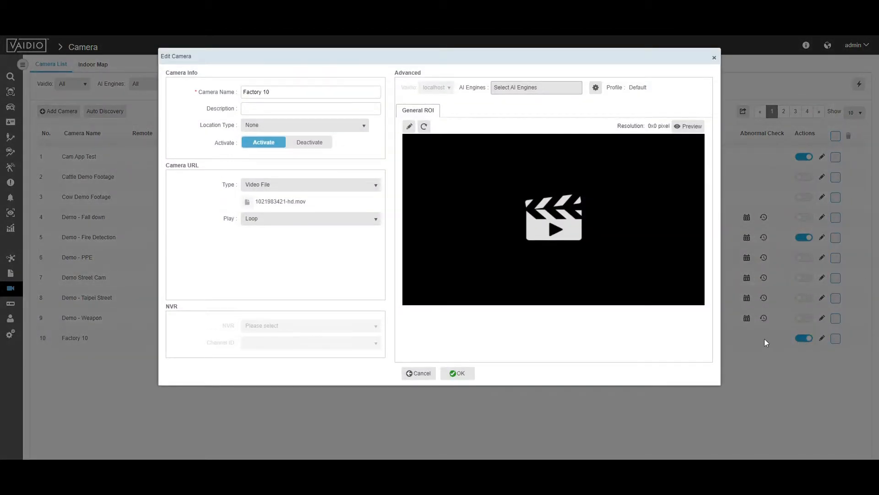
Enable the Intrusion AI engine for Factory 10 and draw an ROI over the factory floor
click(535, 87)
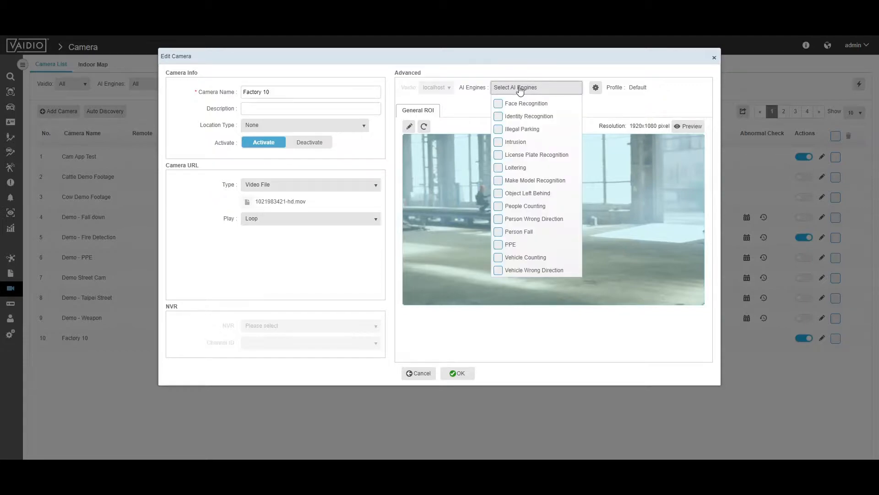
click(497, 142)
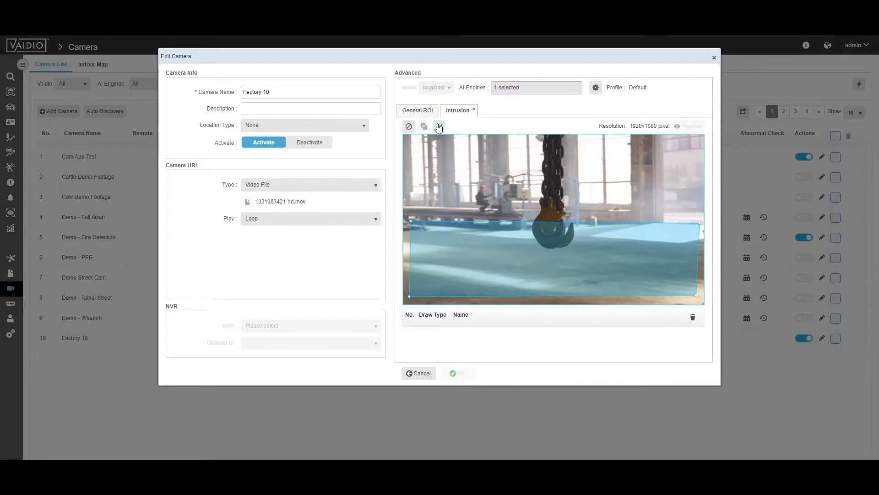
Name the ROI 'Person near crane', save the camera, and go to the Intrusion dashboard
text(Person near cra)
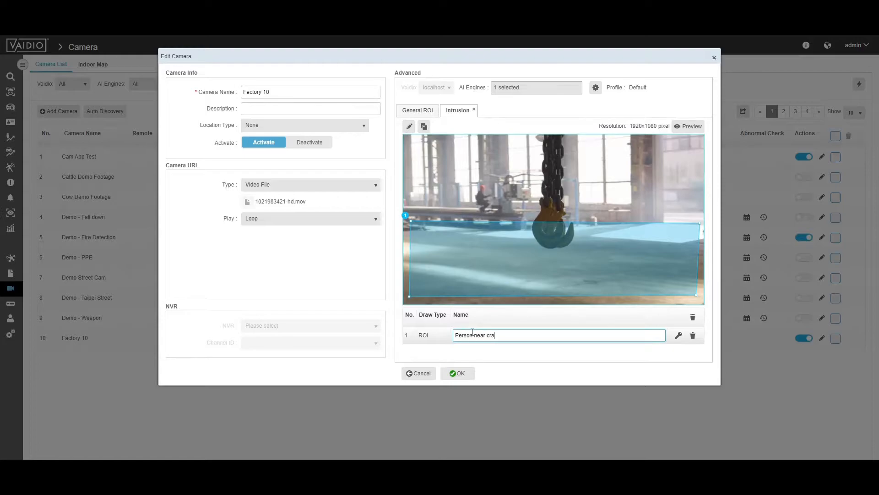
click(678, 335)
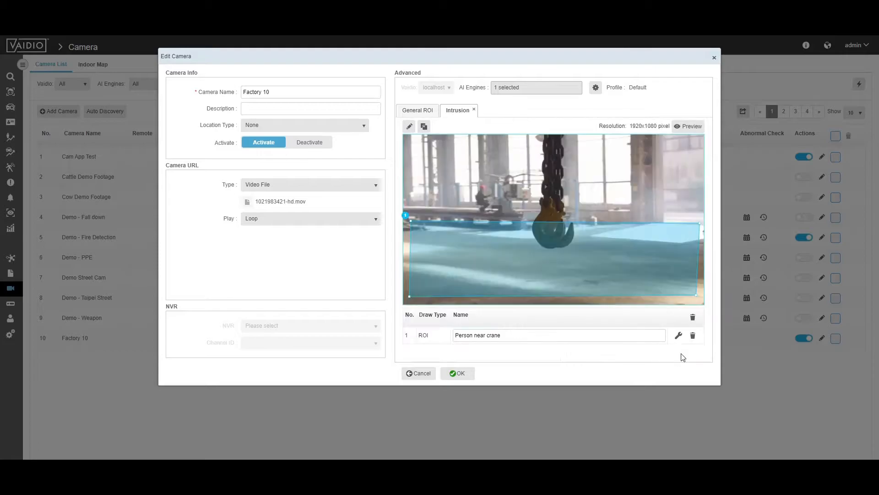
click(457, 372)
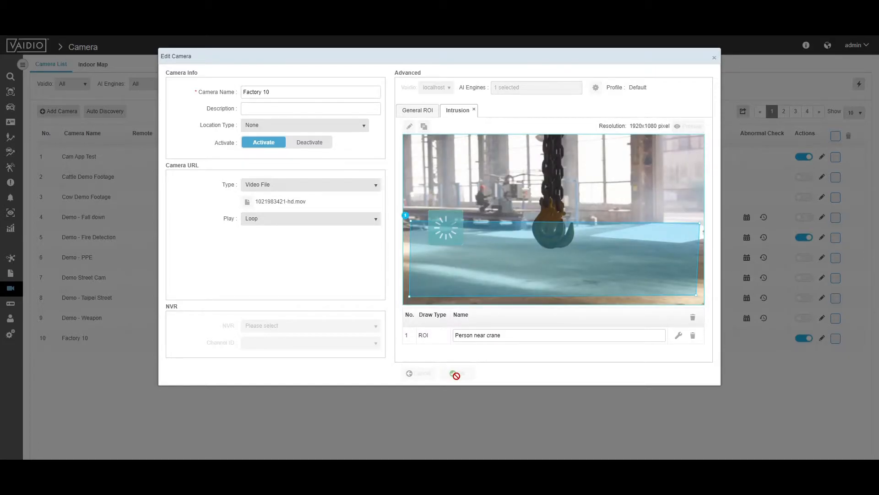
click(456, 373)
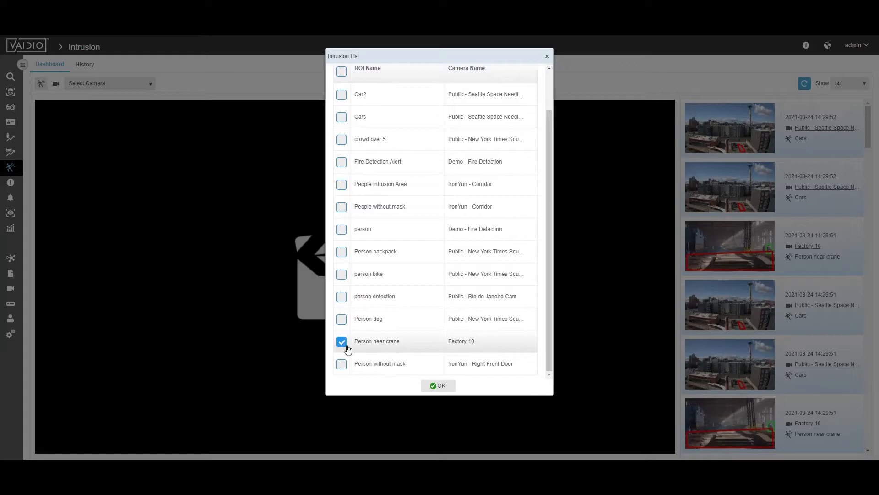
Tick 'Person near crane' for Factory 10 in the Intrusion List so its detections display
click(438, 385)
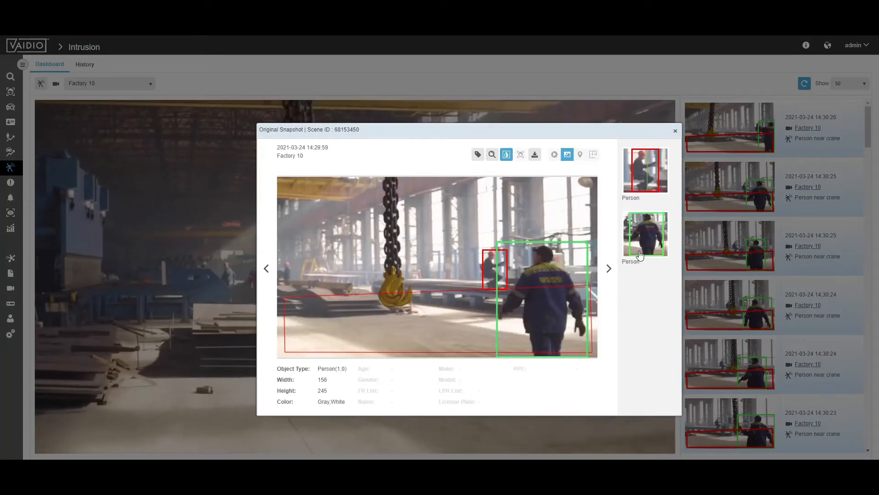
Select the second detected person in the snapshot and inspect him with the magnifier
click(646, 233)
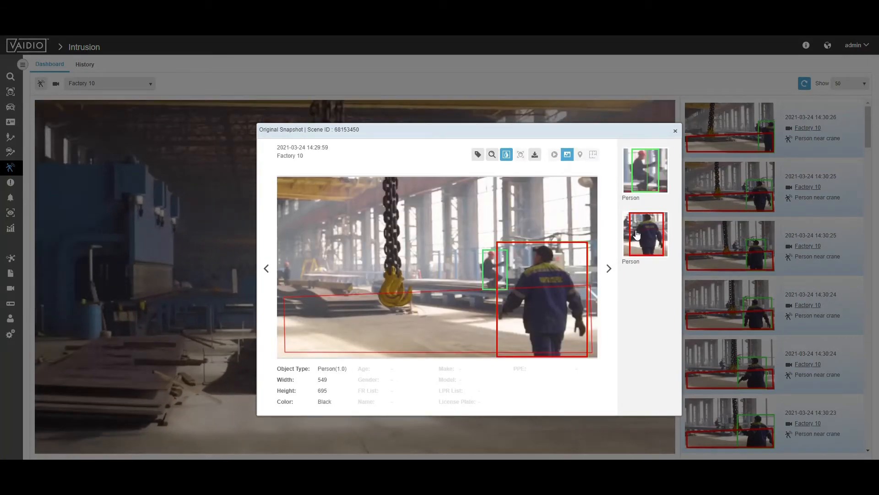
click(491, 154)
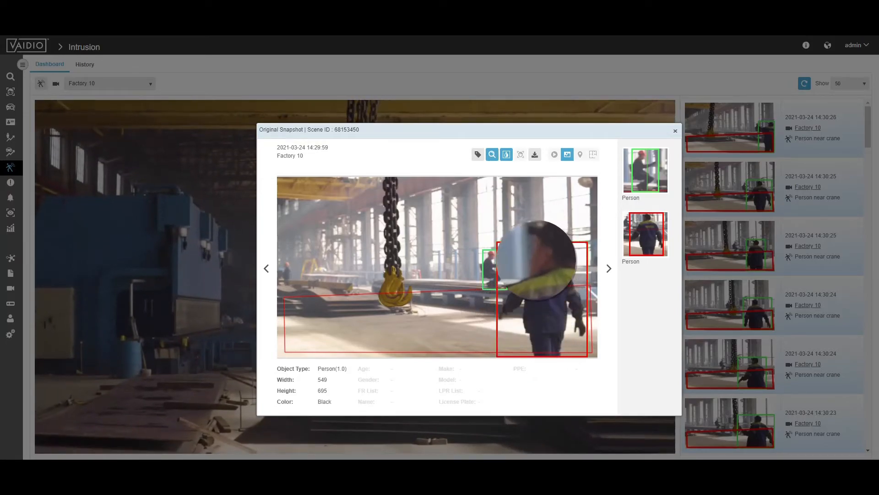
click(492, 154)
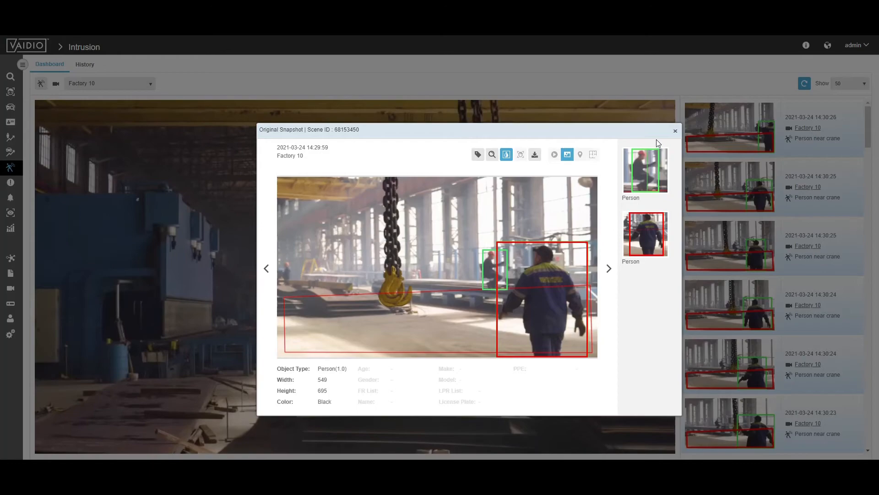